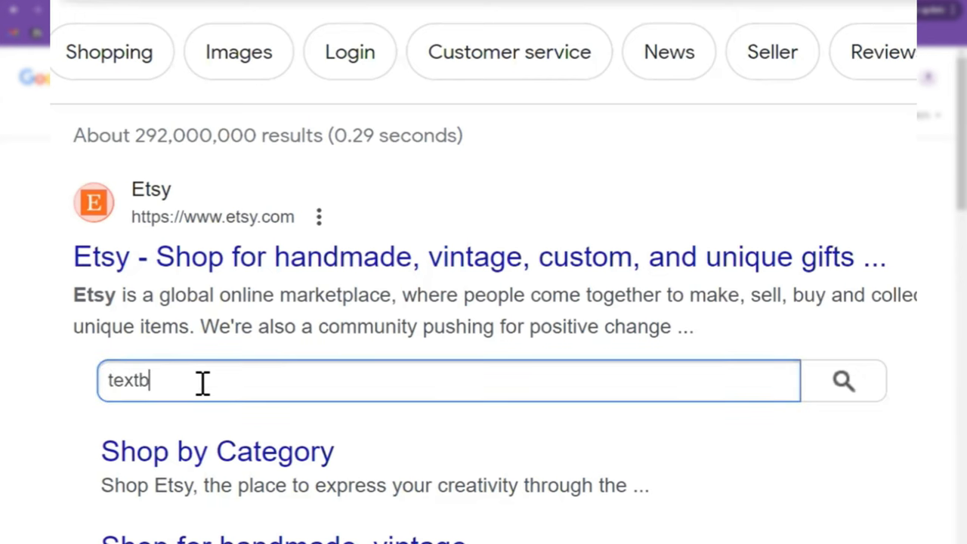
- Search Etsy for 'textblock' from the Google results page
{"action": "type", "text": "lock"}
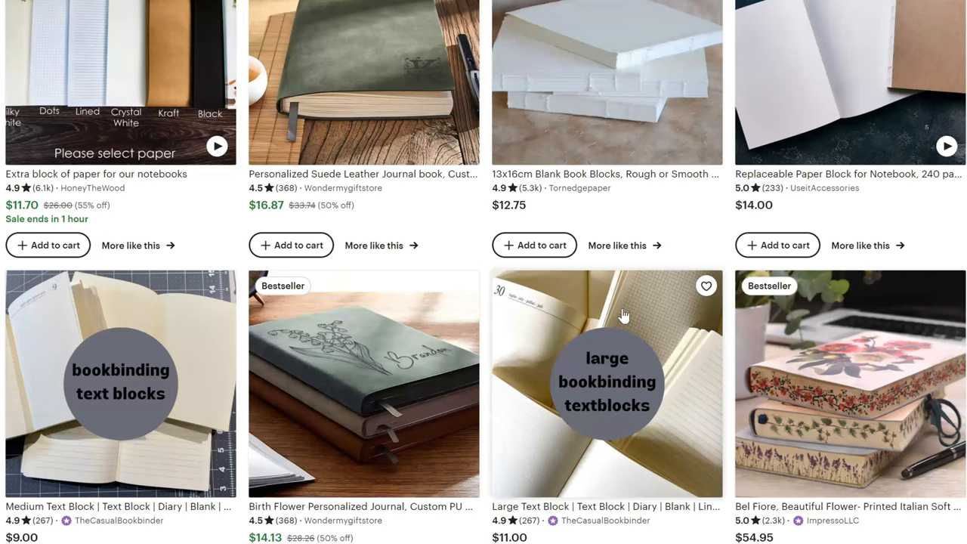
{"action": "mouse_move", "coordinate": [622, 112]}
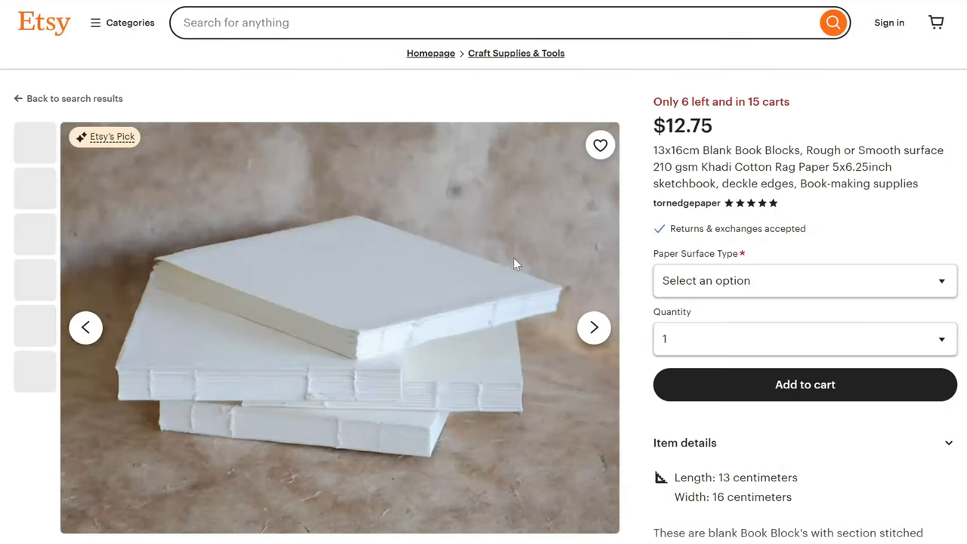
{"action": "scroll", "scroll_direction": "down", "scroll_amount": 3}
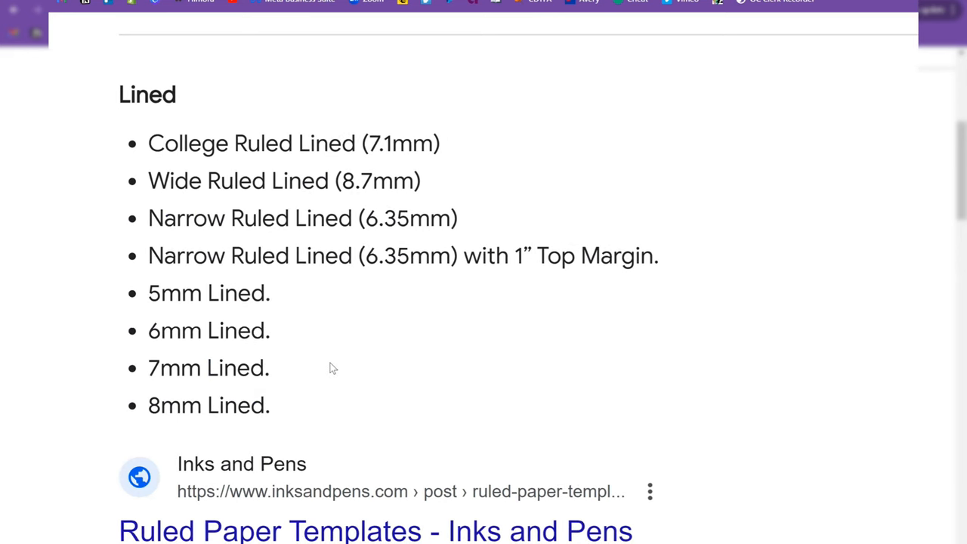
{"action": "mouse_move", "coordinate": [378, 381]}
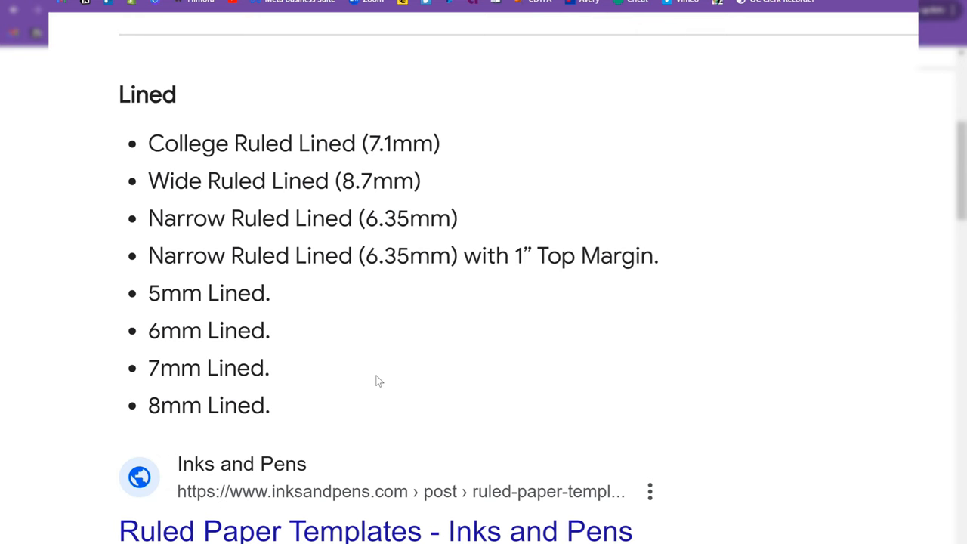
{"action": "mouse_move", "coordinate": [127, 118]}
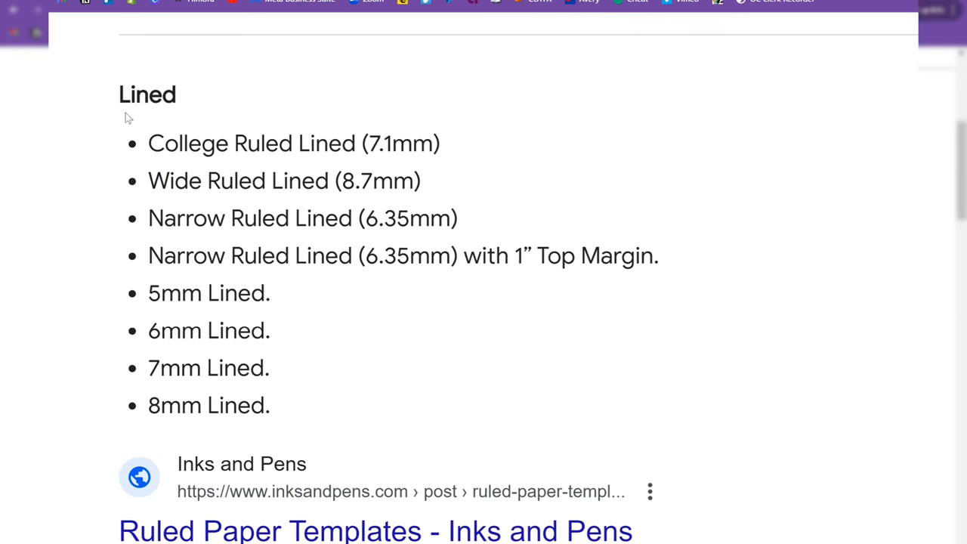
{"action": "mouse_move", "coordinate": [191, 169]}
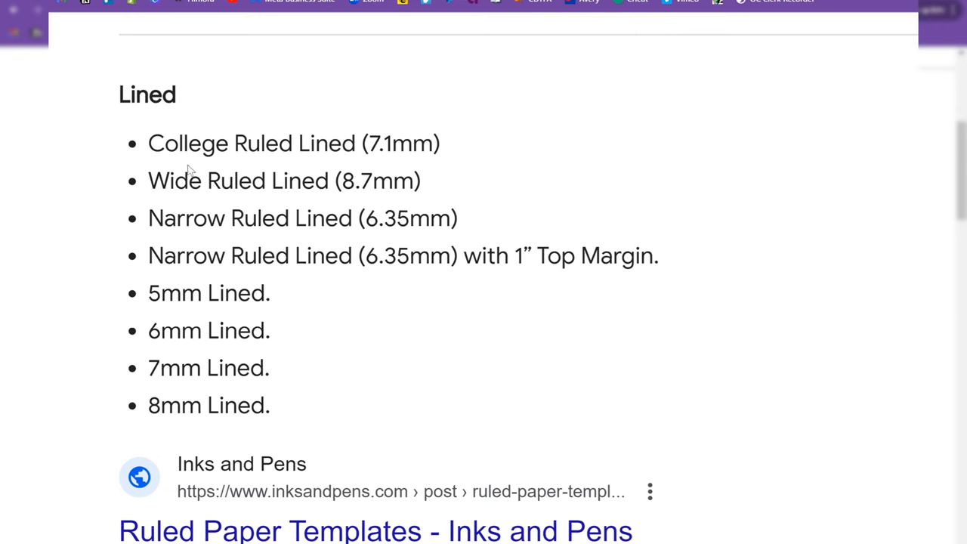
{"action": "mouse_move", "coordinate": [300, 278]}
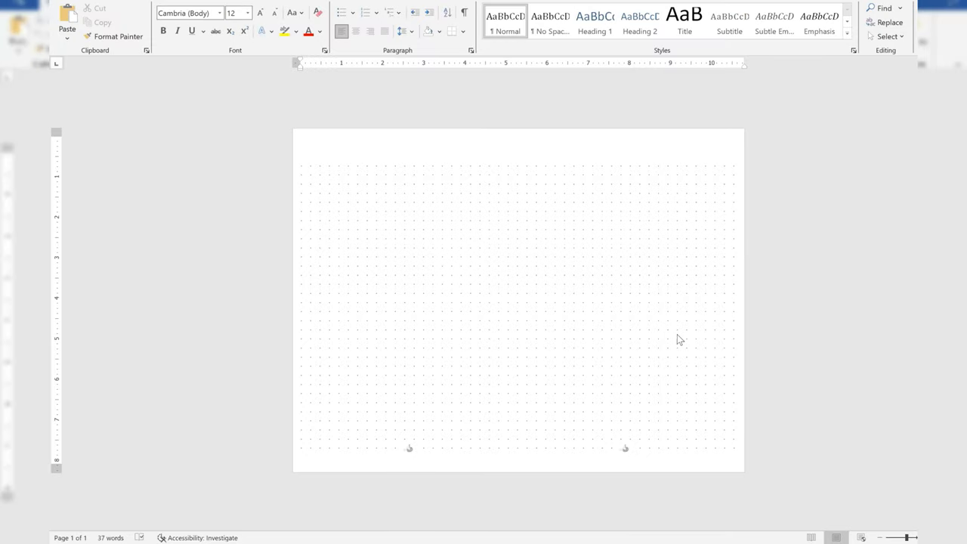
{"action": "mouse_move", "coordinate": [790, 305]}
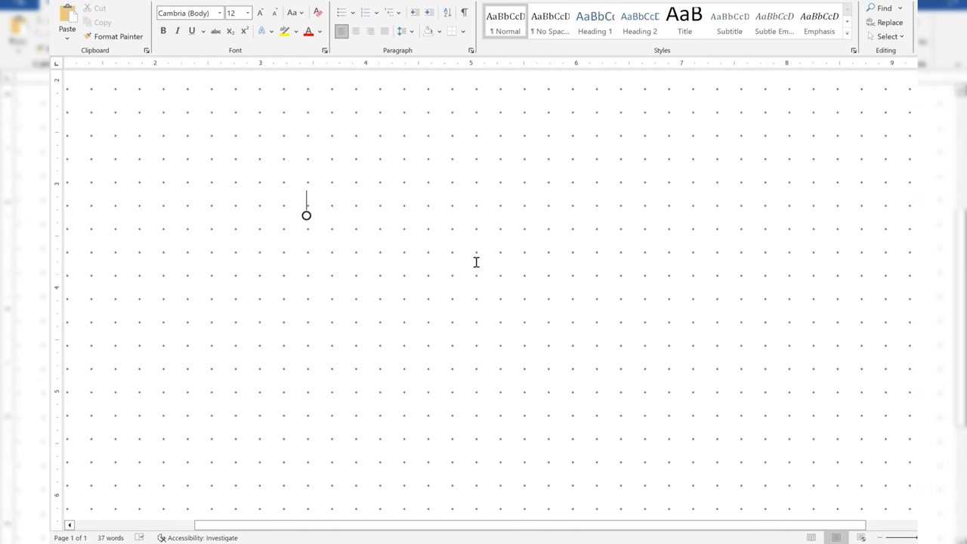
{"action": "mouse_move", "coordinate": [502, 249]}
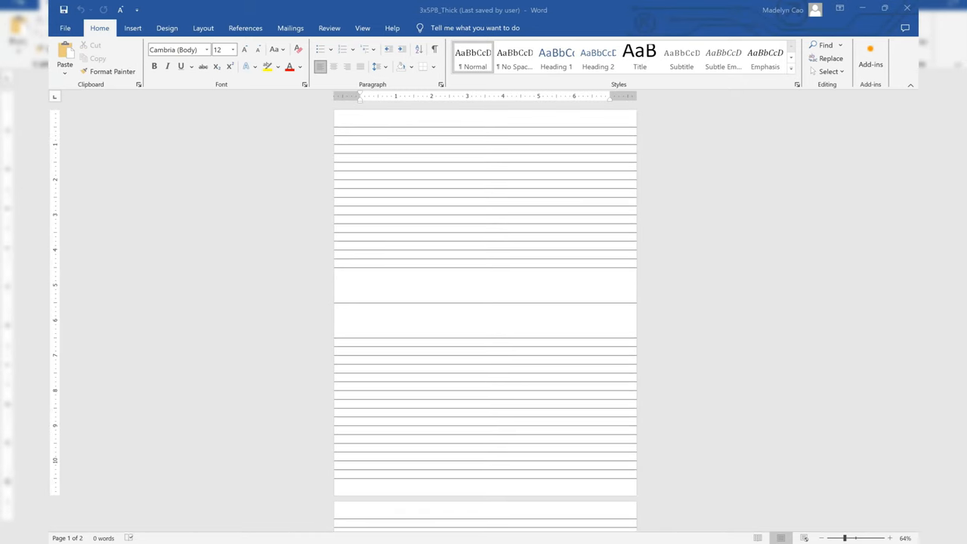
{"action": "mouse_move", "coordinate": [811, 511]}
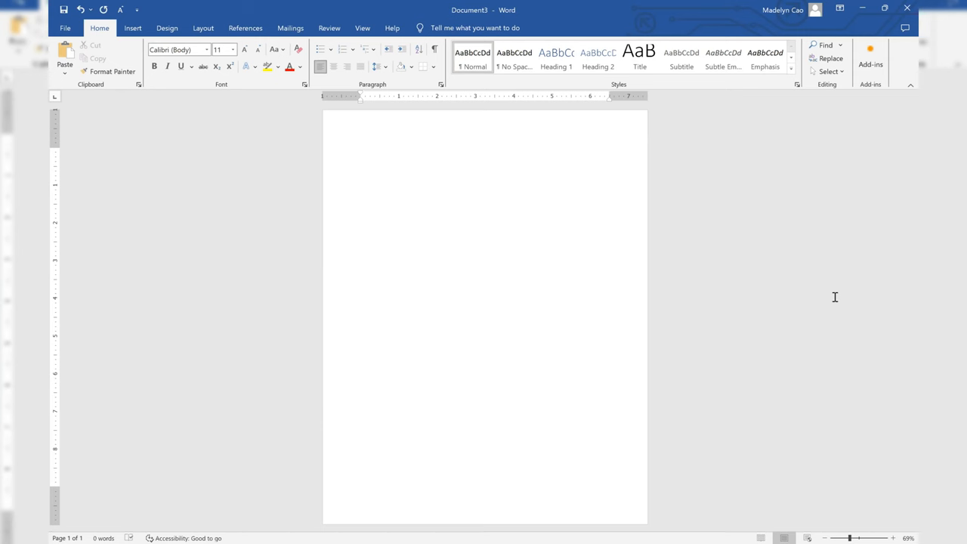
- Bring up Custom Margins for the new blank document from Layout > Margins
{"action": "left_click", "coordinate": [360, 151]}
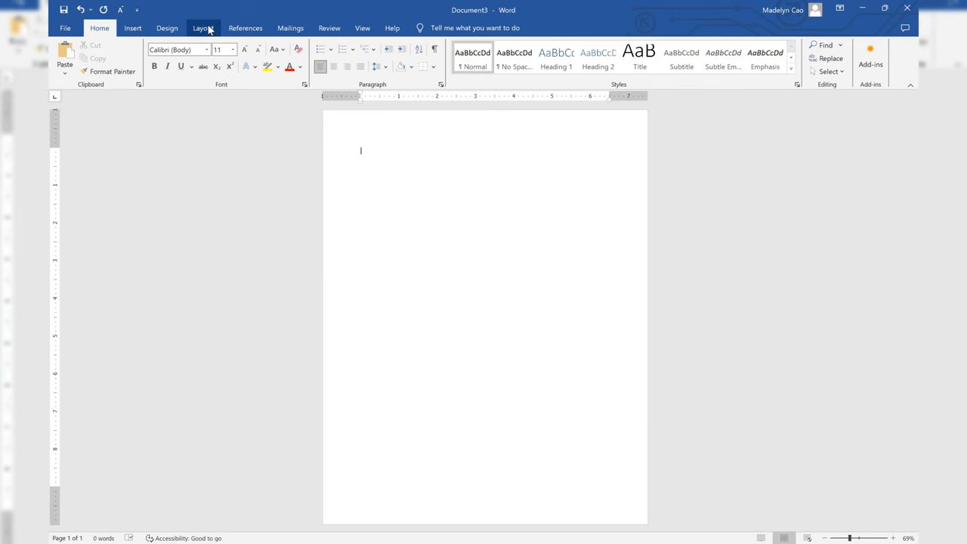
{"action": "left_click", "coordinate": [203, 27]}
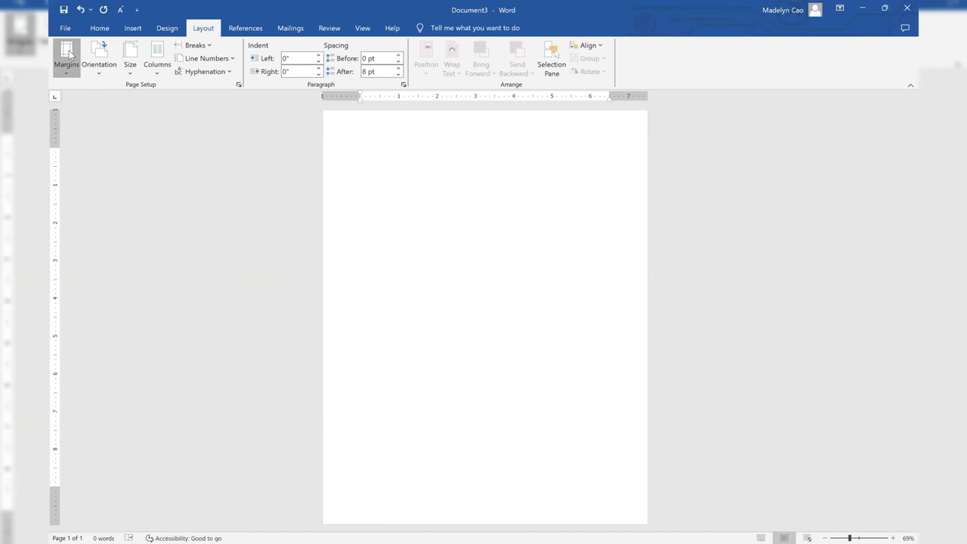
{"action": "left_click", "coordinate": [66, 57]}
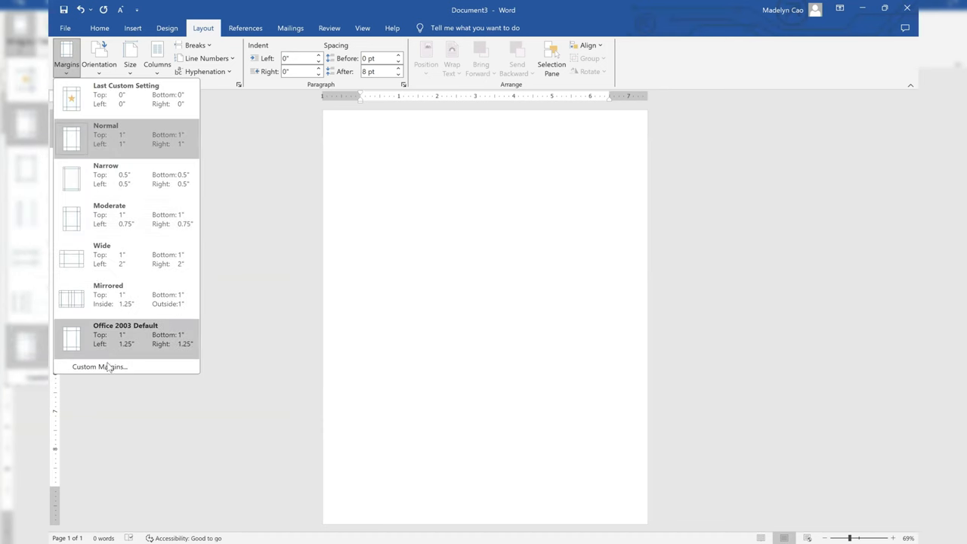
{"action": "left_click", "coordinate": [100, 367]}
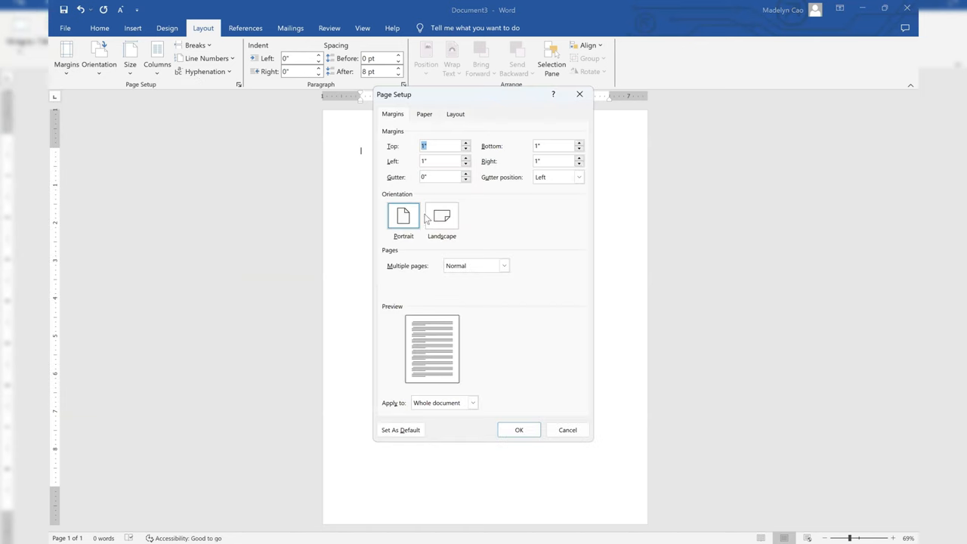
- Set all page margins to 0" and ignore the printable-area warning
{"action": "type", "text": "0"}
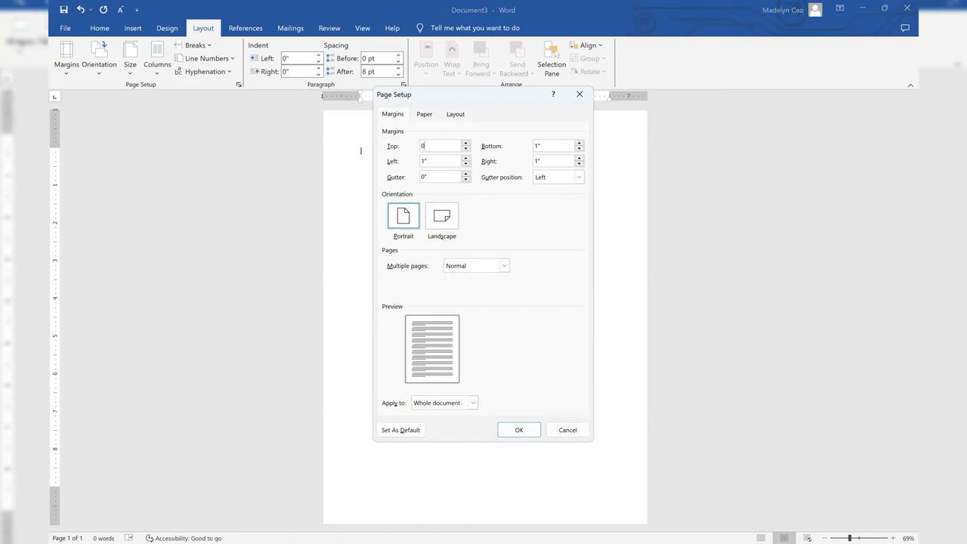
{"action": "left_click", "coordinate": [552, 145]}
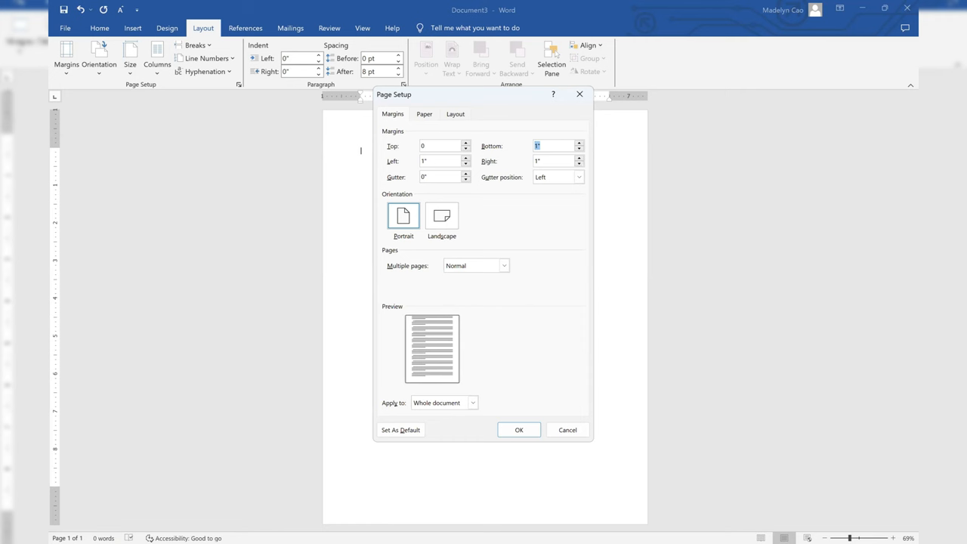
{"action": "type", "text": "0"}
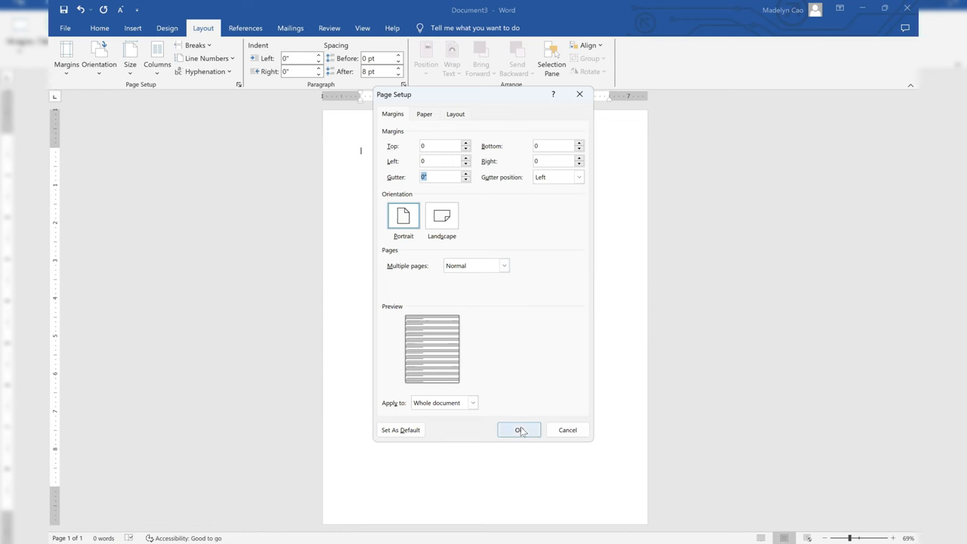
{"action": "left_click", "coordinate": [520, 430]}
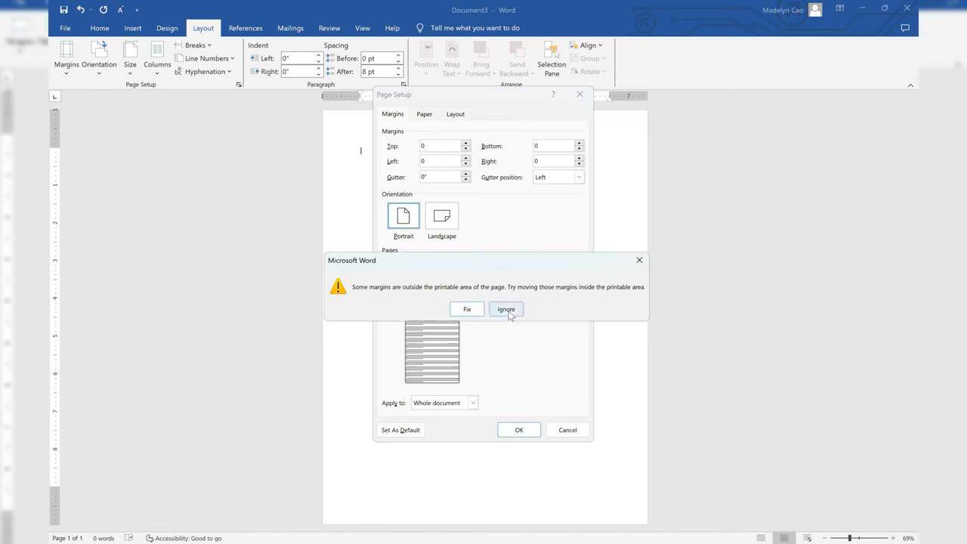
{"action": "left_click", "coordinate": [505, 308]}
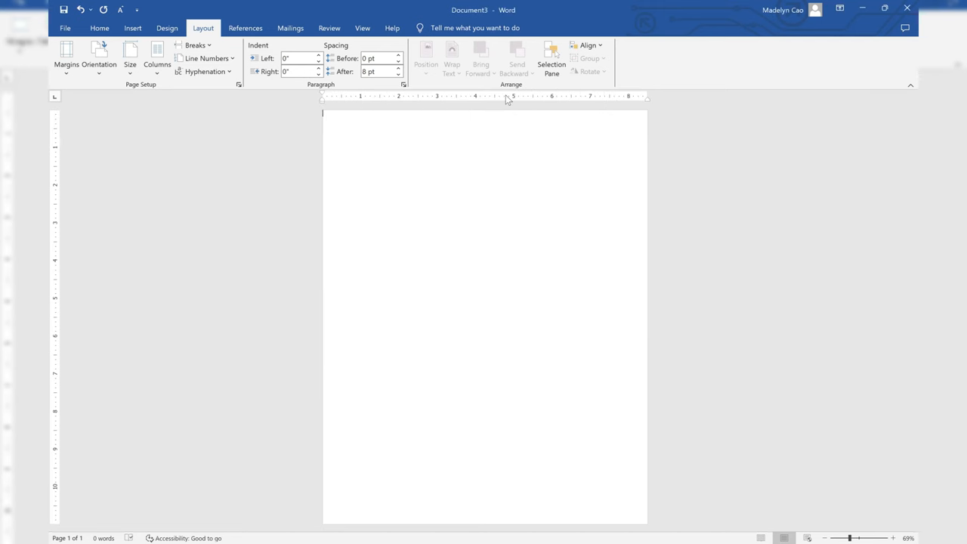
{"action": "mouse_move", "coordinate": [103, 121]}
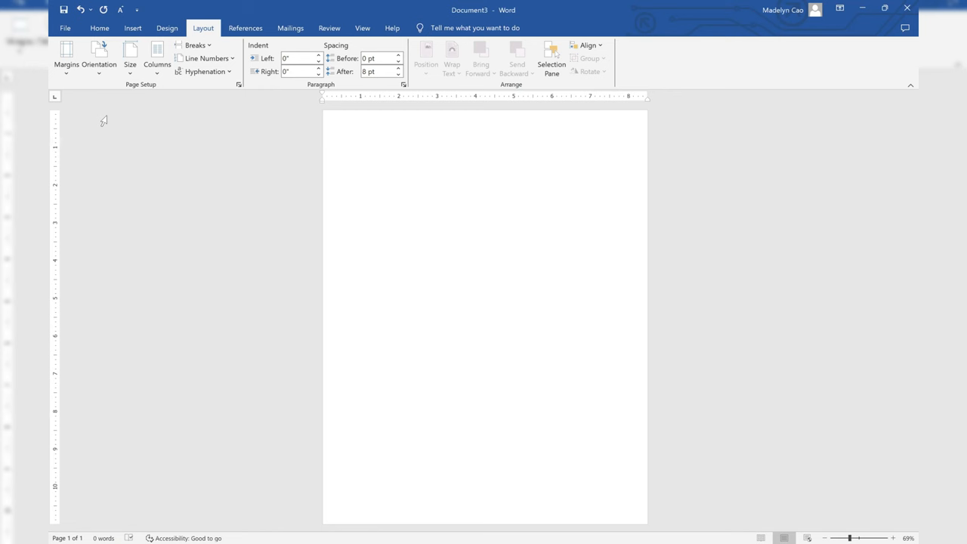
{"action": "left_click", "coordinate": [100, 27]}
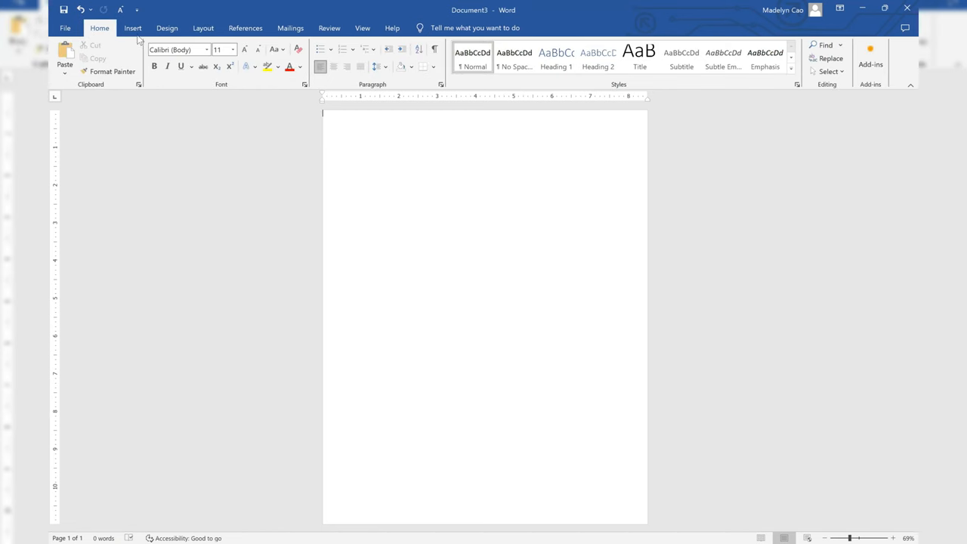
- Draw a Line shape and stretch it across the full page width
{"action": "left_click", "coordinate": [133, 27]}
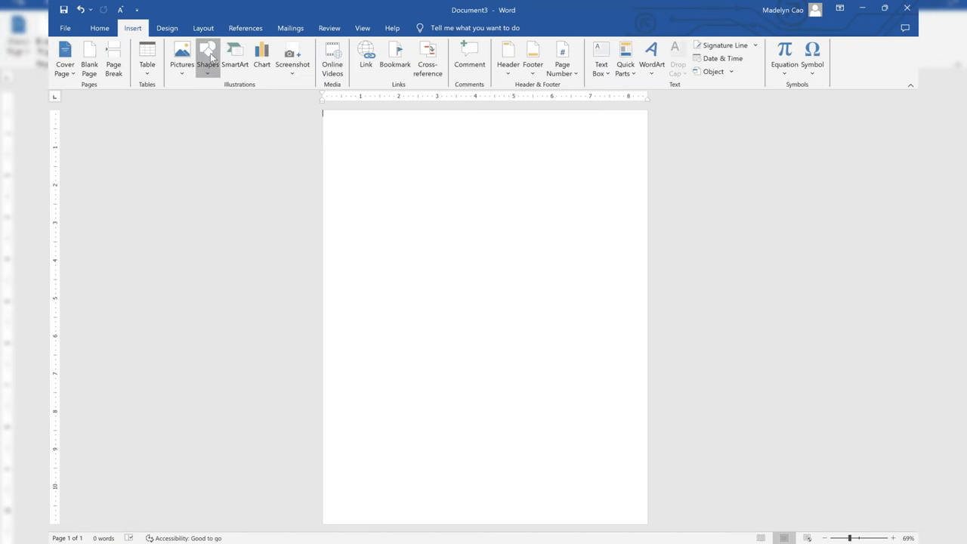
{"action": "left_click", "coordinate": [209, 58]}
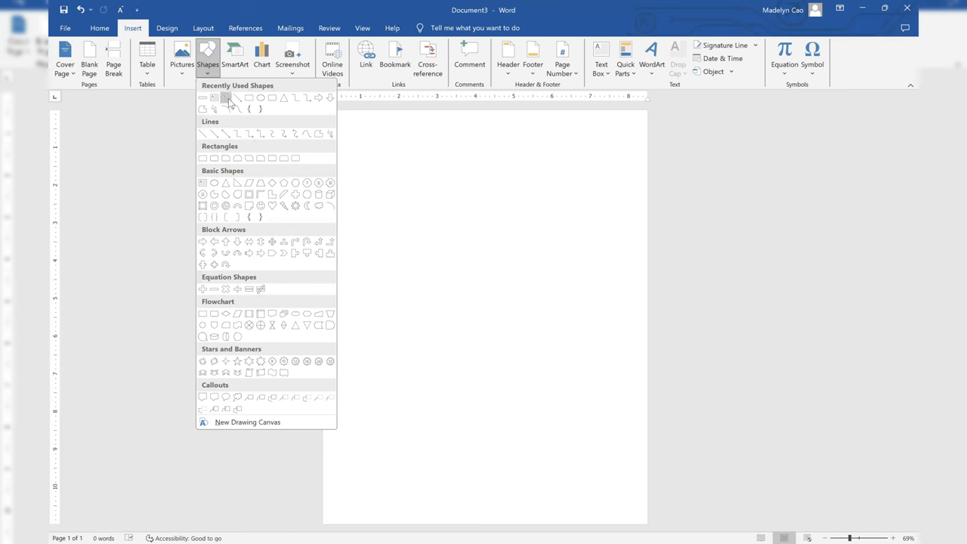
{"action": "left_click", "coordinate": [215, 97]}
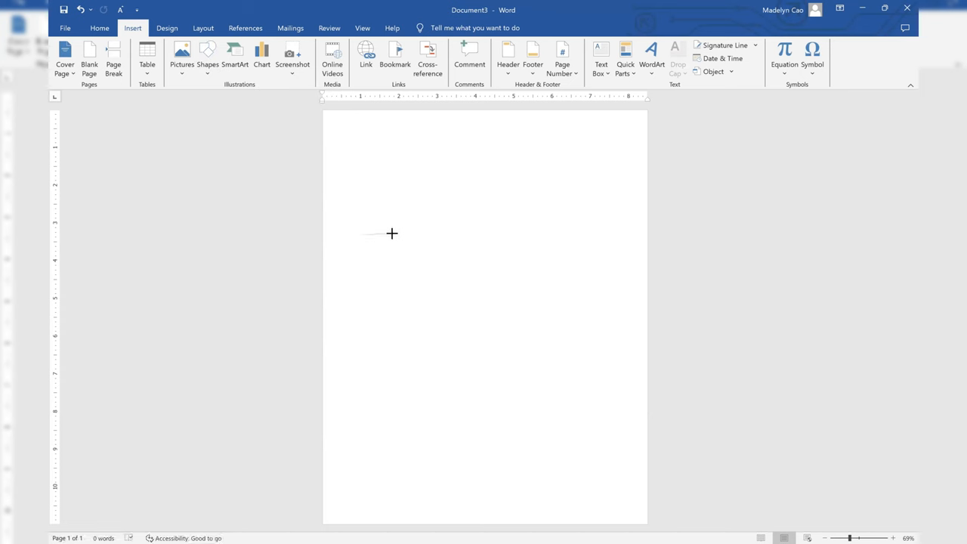
{"action": "mouse_move", "coordinate": [388, 236]}
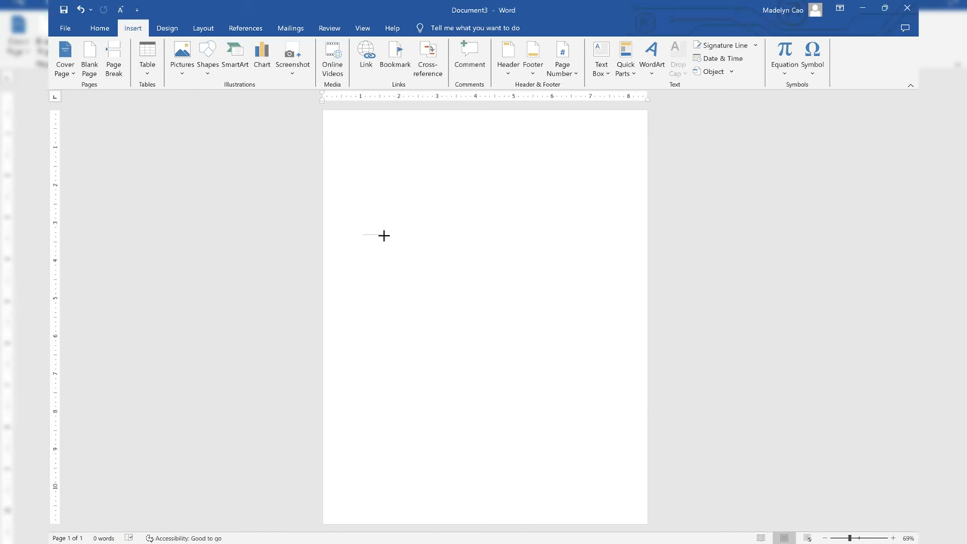
{"action": "left_click_drag", "start_coordinate": [363, 236], "coordinate": [399, 242]}
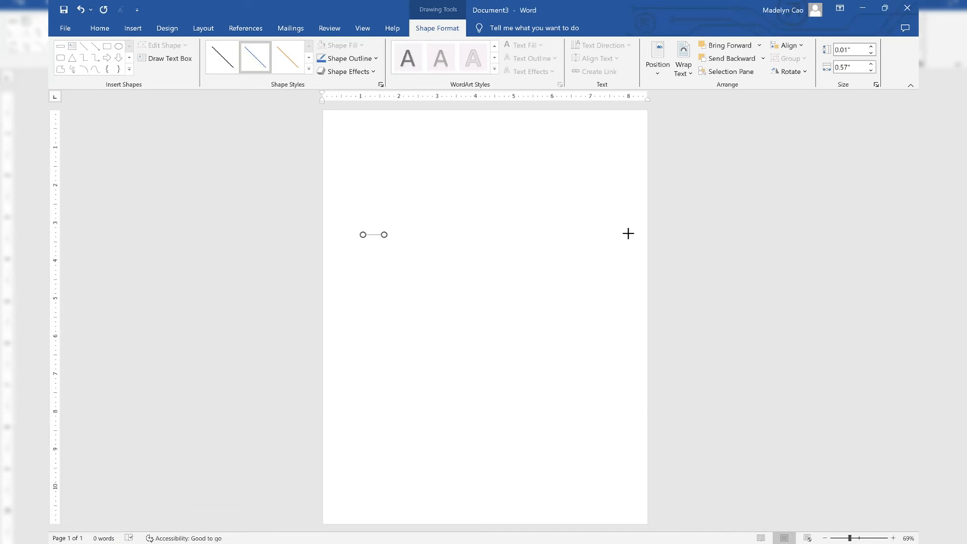
{"action": "left_click_drag", "start_coordinate": [383, 234], "coordinate": [638, 235]}
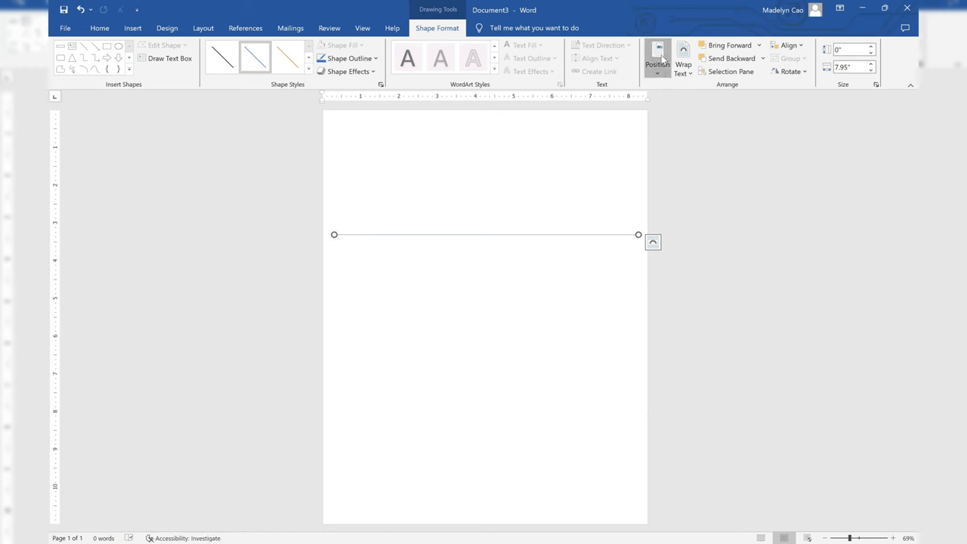
- Position the line in Middle Center of the page as the cut line
{"action": "left_click", "coordinate": [656, 53]}
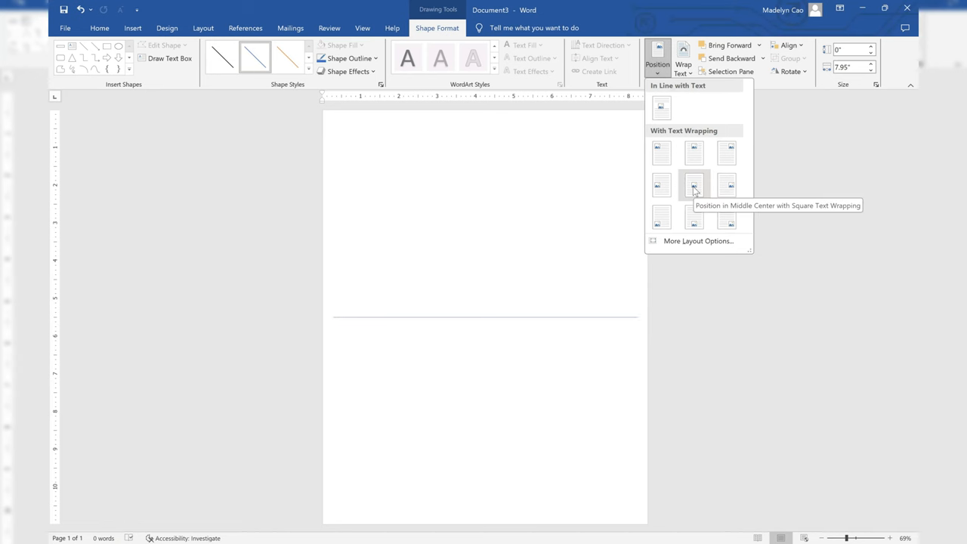
{"action": "left_click", "coordinate": [694, 185]}
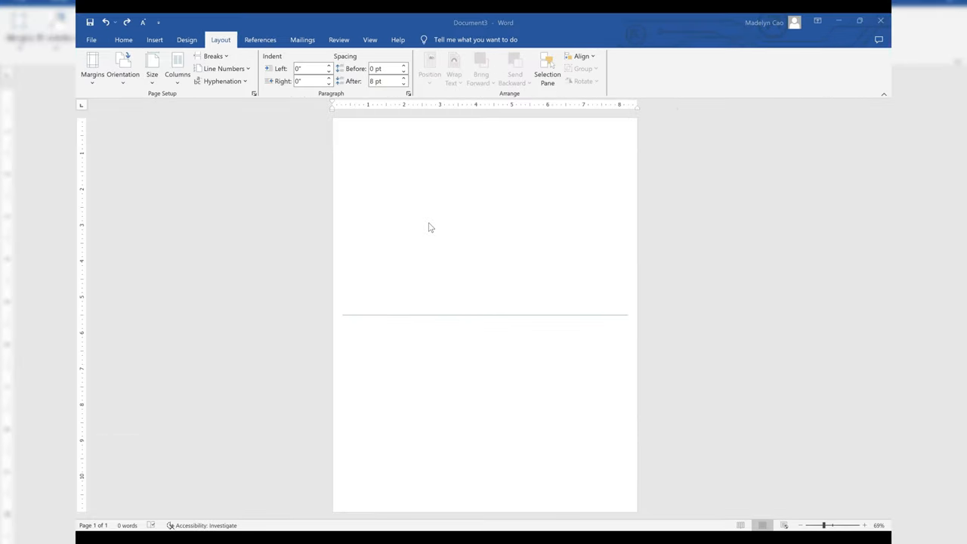
{"action": "mouse_move", "coordinate": [541, 208]}
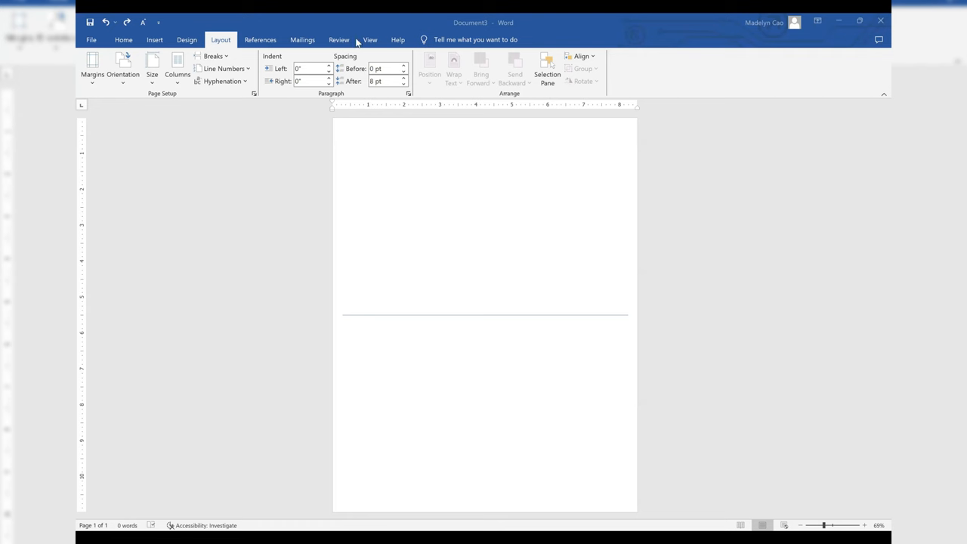
{"action": "mouse_move", "coordinate": [221, 39]}
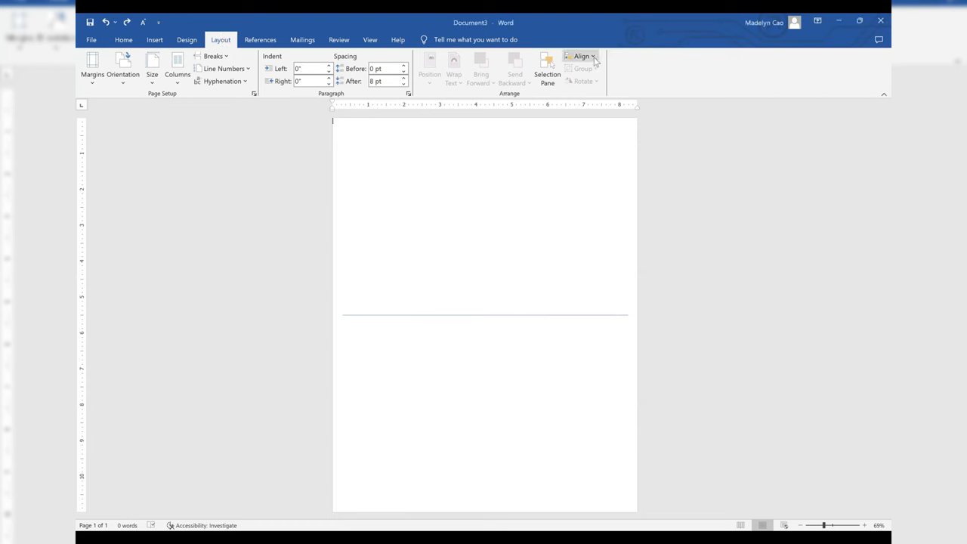
- Turn on View Gridlines from the Align menu
{"action": "left_click", "coordinate": [582, 56]}
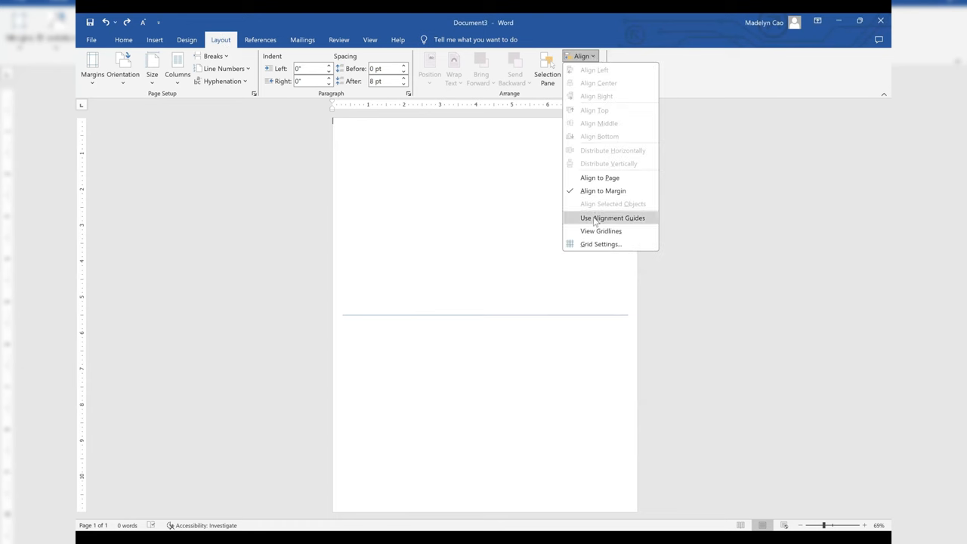
{"action": "mouse_move", "coordinate": [602, 231]}
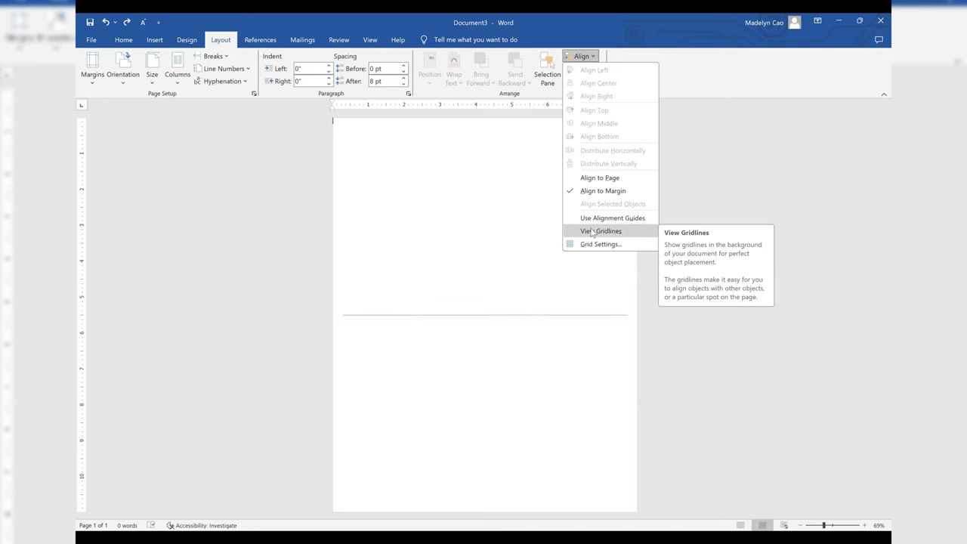
{"action": "mouse_move", "coordinate": [602, 230]}
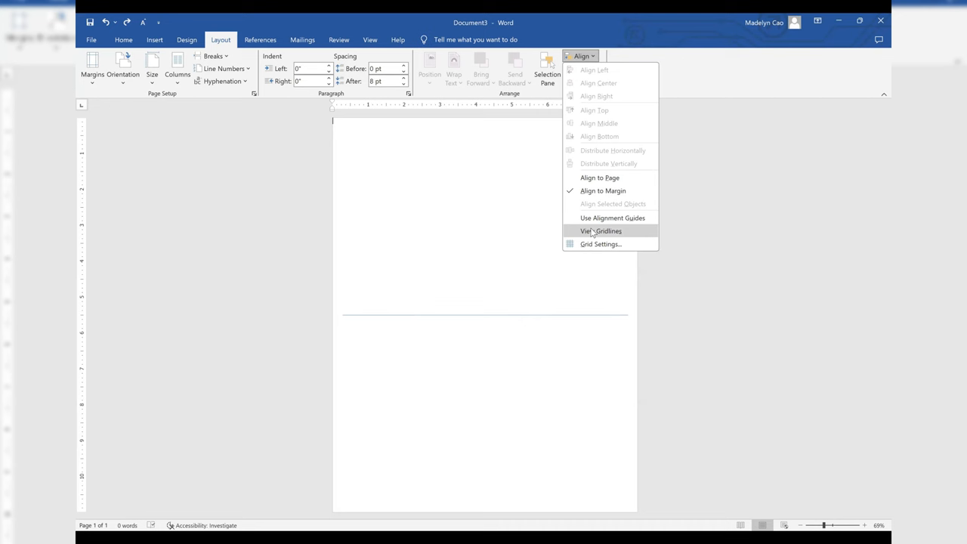
{"action": "left_click", "coordinate": [602, 230]}
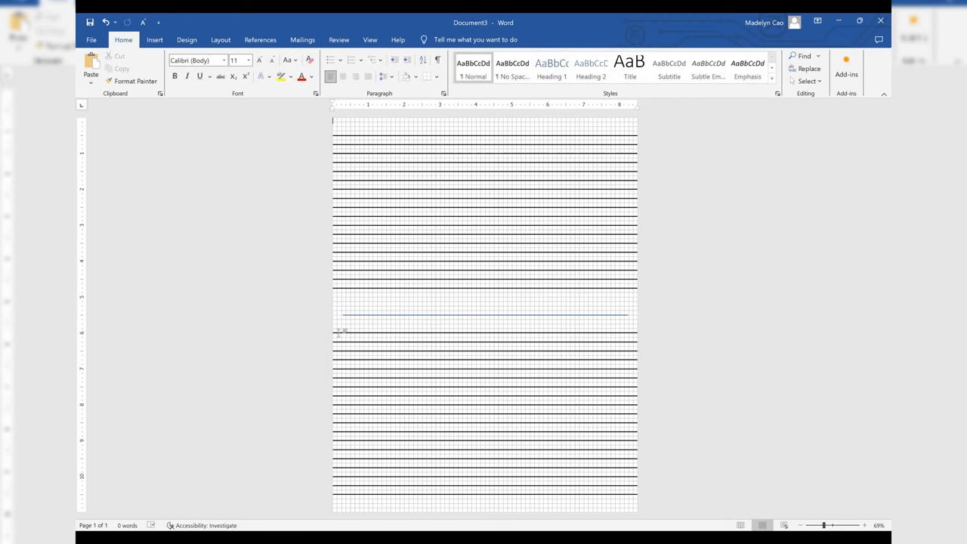
- Add repeated horizontal ruled lines to both halves, leaving a gap at the center line
{"action": "left_click", "coordinate": [220, 40]}
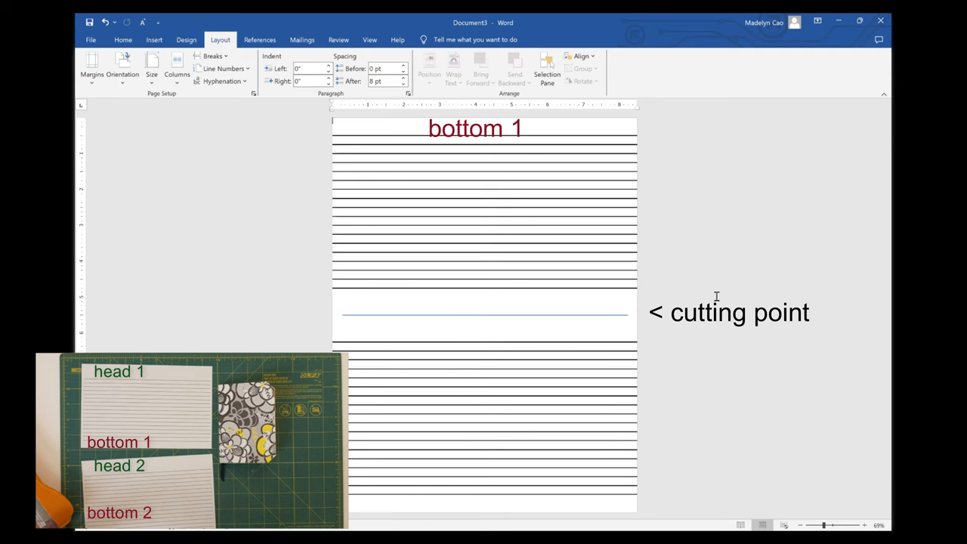
- Label the top of the half-sheet with the heading text 'head 1'
{"action": "type", "text": "head 1"}
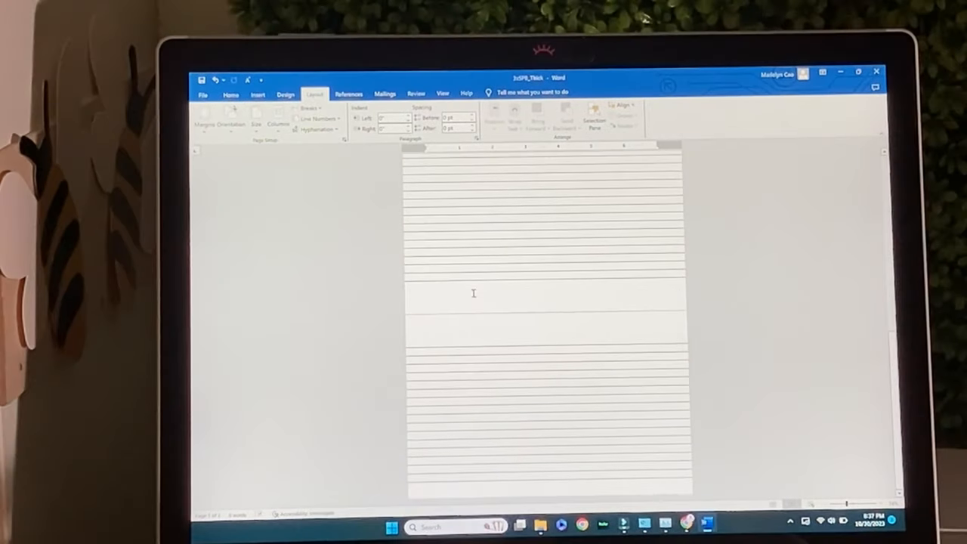
- In File > Print set Print One Sided and check 2-Sided Printing in Printer Properties
{"action": "left_click", "coordinate": [203, 94]}
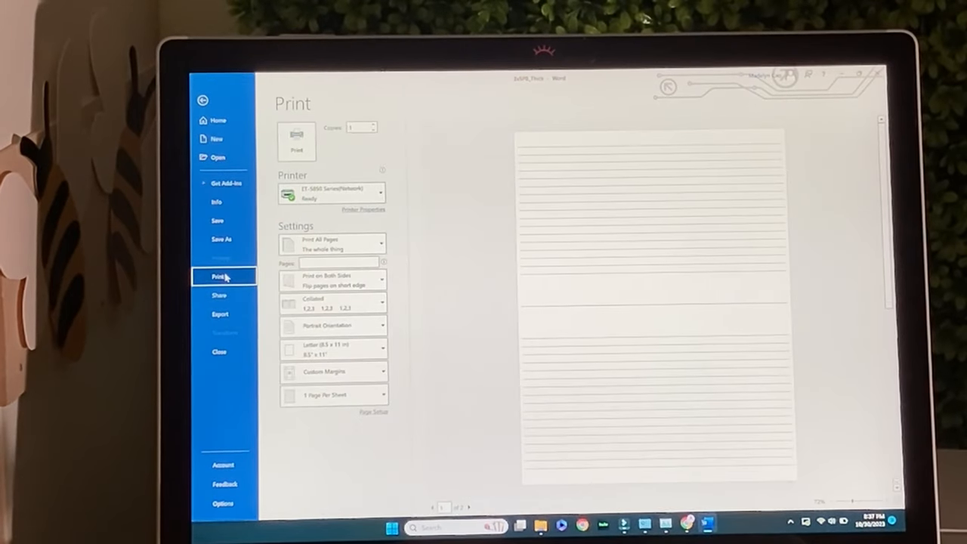
{"action": "left_click", "coordinate": [333, 280]}
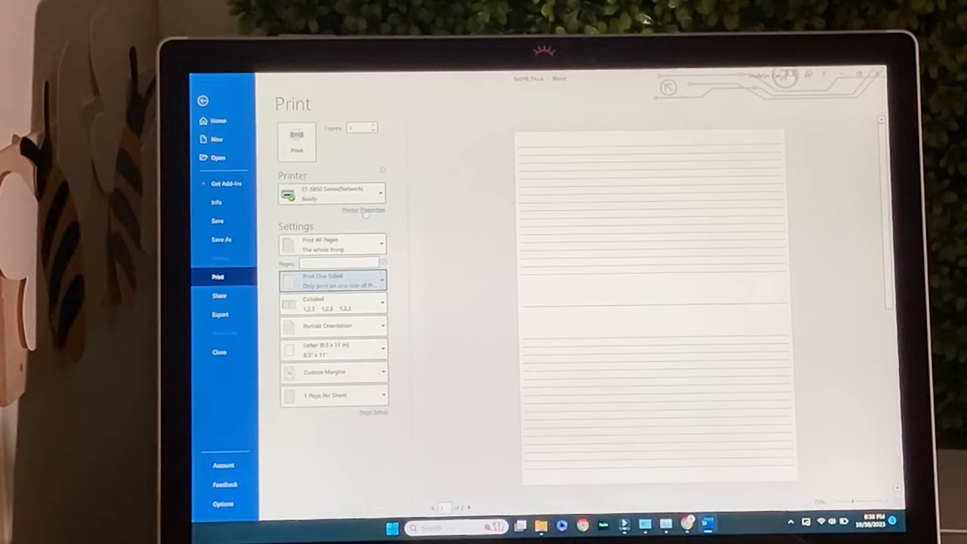
{"action": "left_click", "coordinate": [363, 210]}
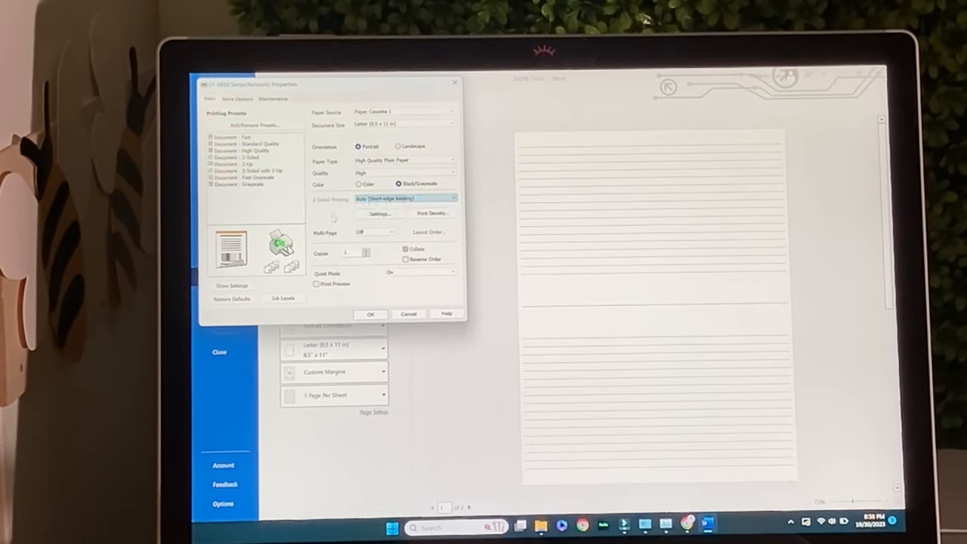
{"action": "left_click", "coordinate": [378, 214]}
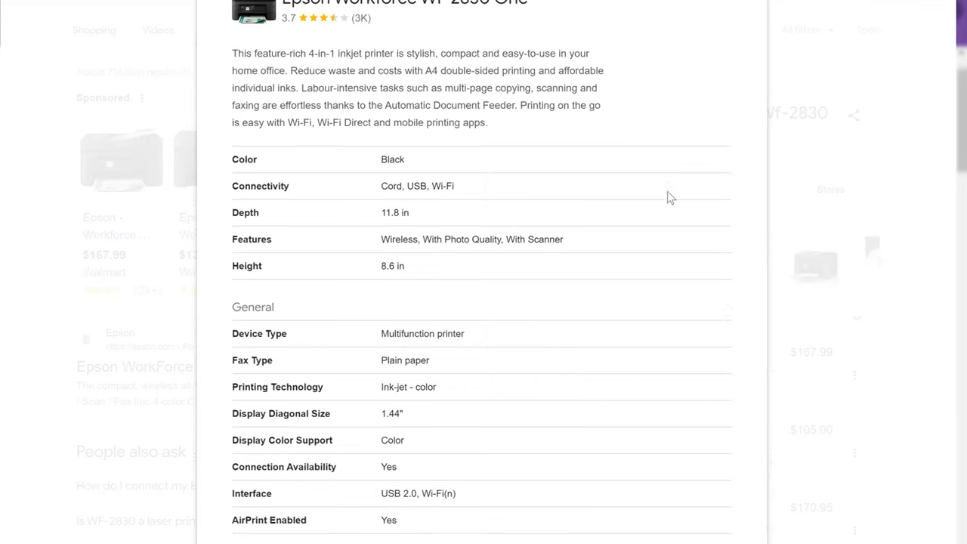
- Scroll through the Epson WF-2830 Details panel and close it
{"action": "scroll", "scroll_direction": "down", "scroll_amount": 3}
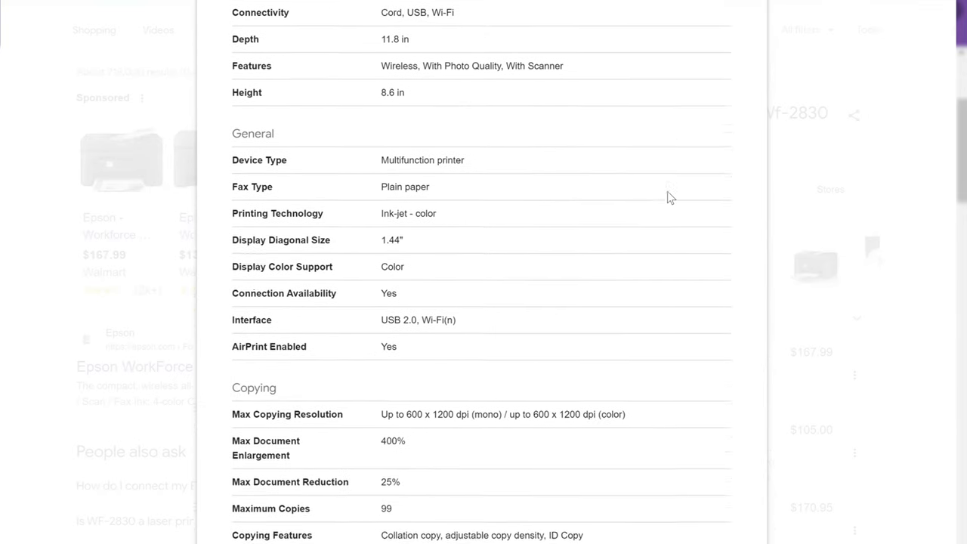
{"action": "scroll", "scroll_direction": "down", "scroll_amount": 3}
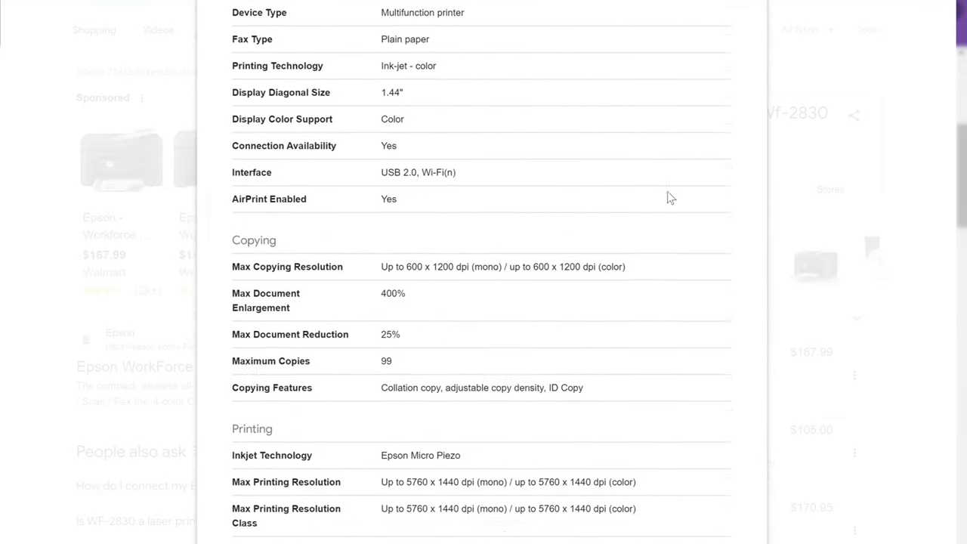
{"action": "scroll", "scroll_direction": "down", "scroll_amount": 3}
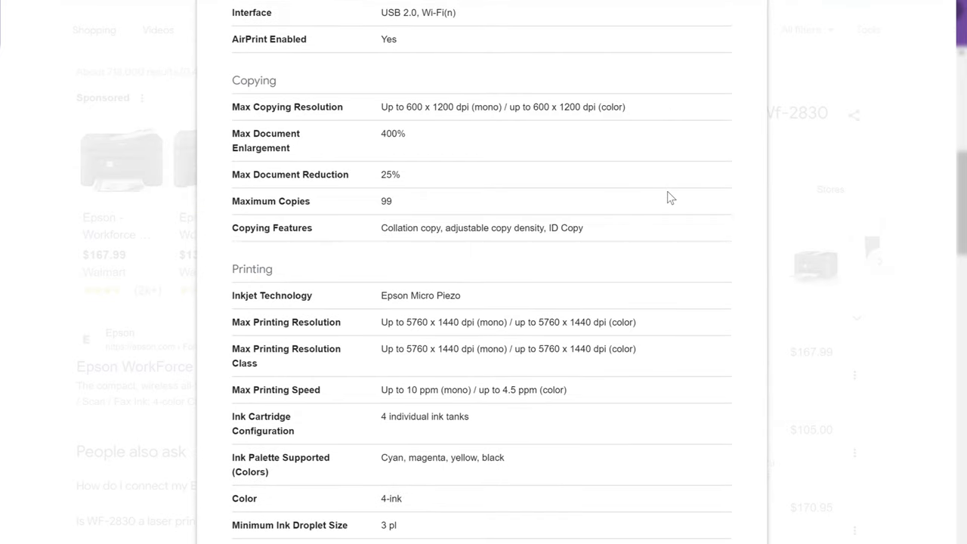
{"action": "scroll", "scroll_direction": "down", "scroll_amount": 3}
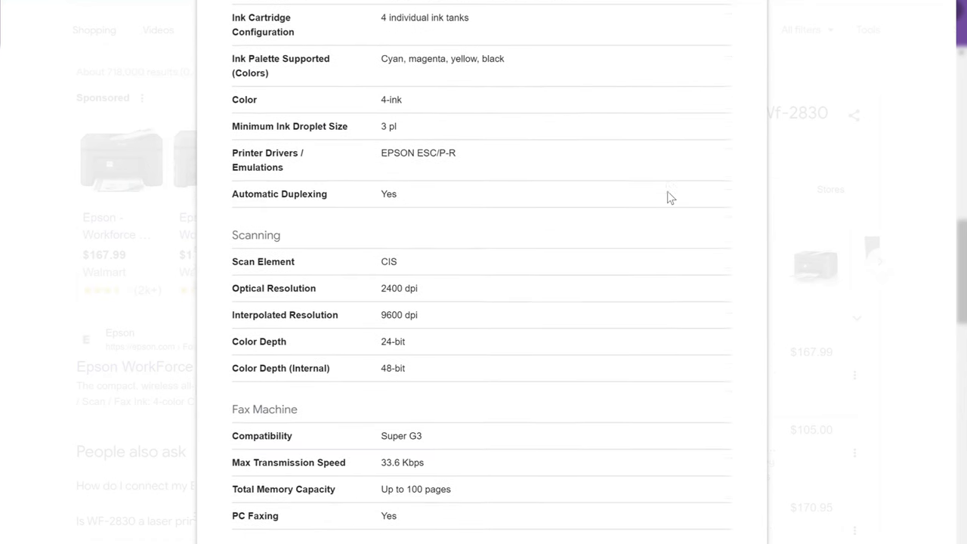
{"action": "scroll", "scroll_direction": "down", "scroll_amount": 3}
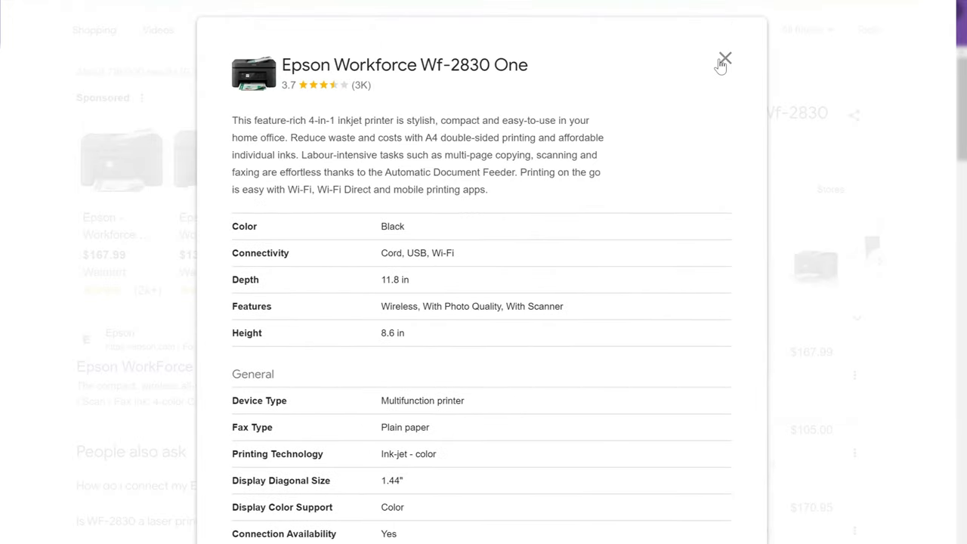
{"action": "left_click", "coordinate": [724, 59]}
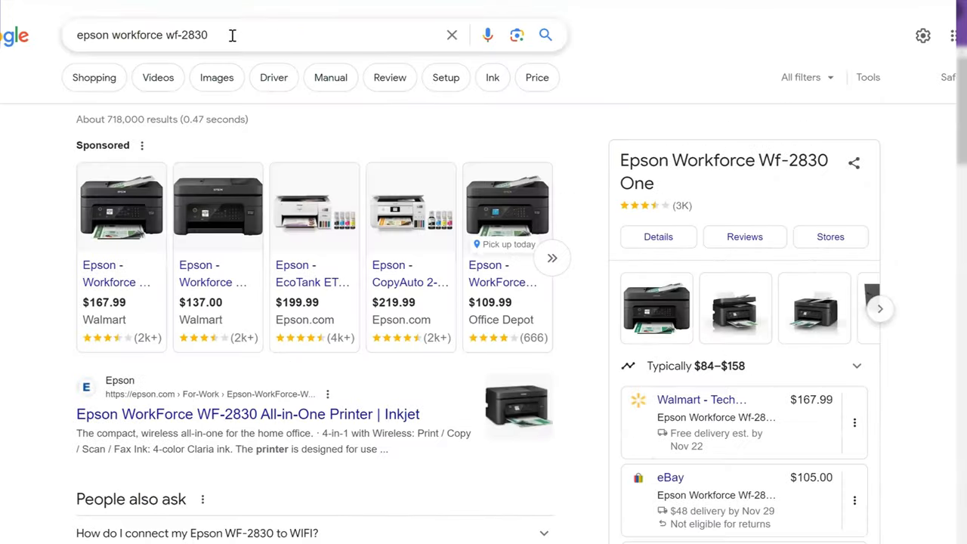
- Replace the model in the search box to search for the Epson EcoTank ET-5850
{"action": "double_click", "coordinate": [139, 35]}
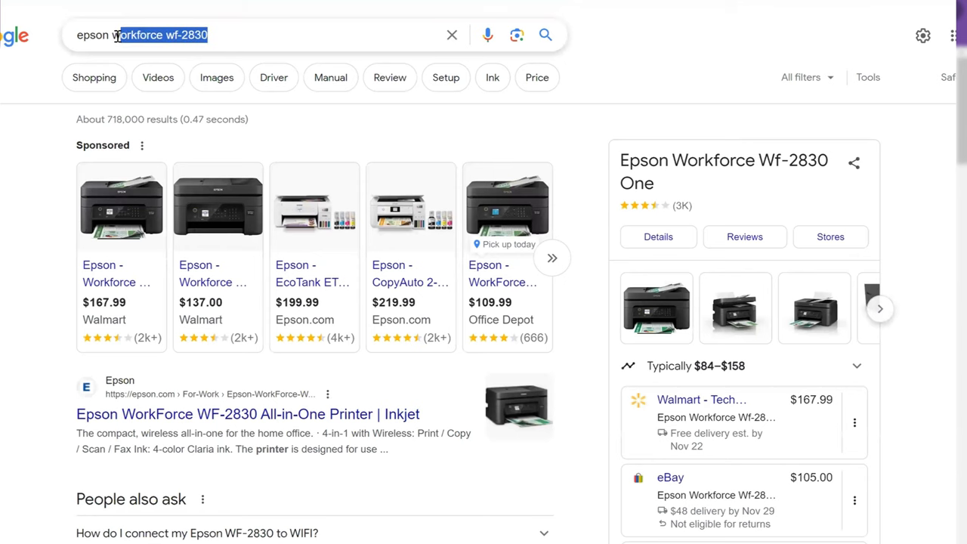
{"action": "type", "text": "epson eco t"}
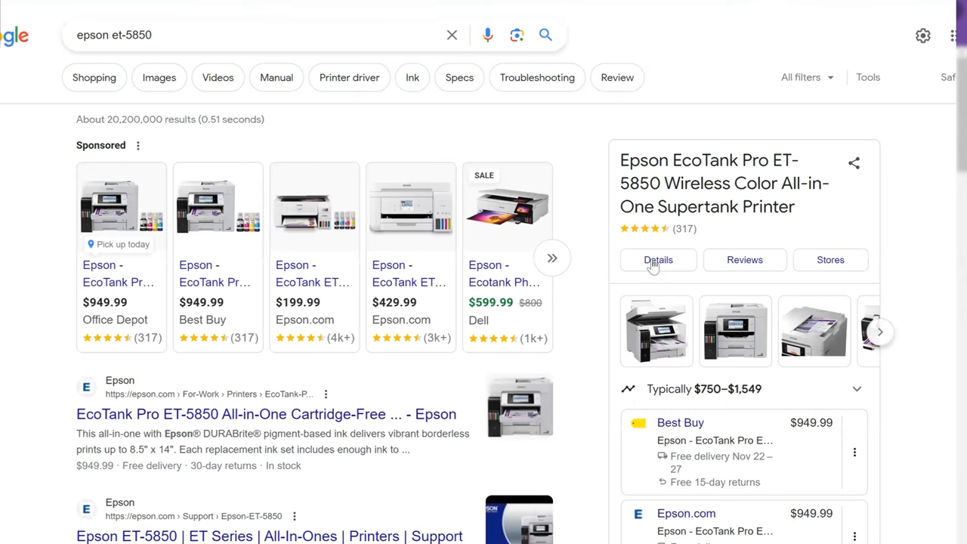
- Review the EcoTank ET-5850 product Details panel and close it
{"action": "left_click", "coordinate": [659, 260]}
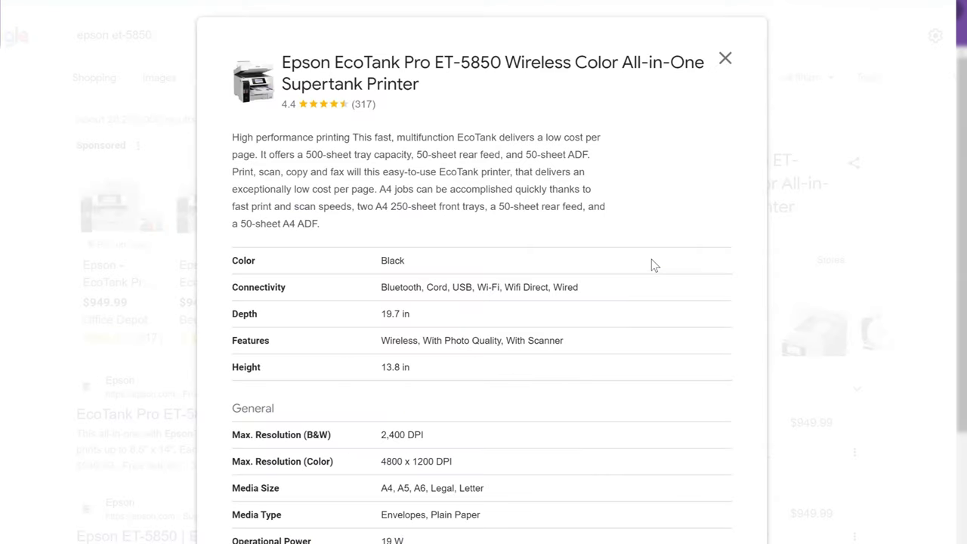
{"action": "scroll", "scroll_direction": "down", "scroll_amount": 3}
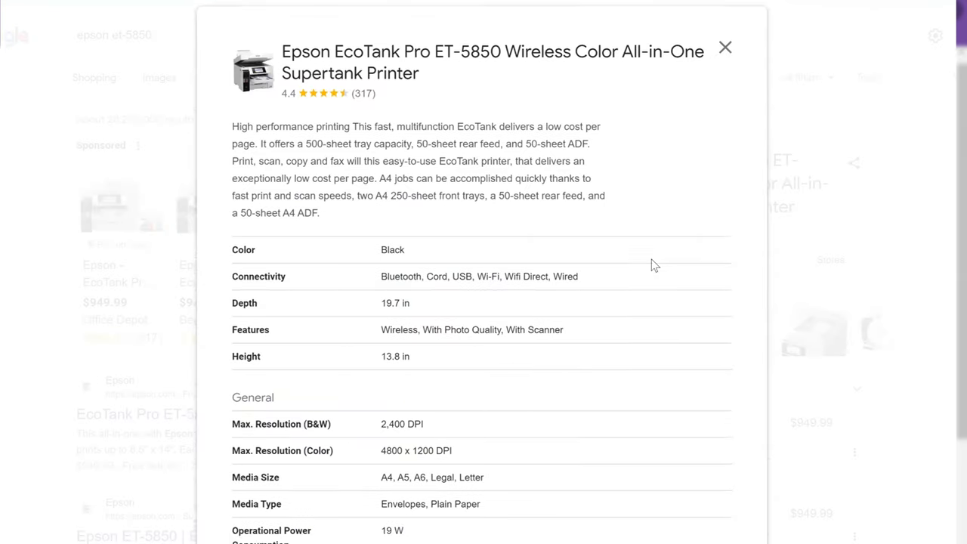
{"action": "scroll", "scroll_direction": "down", "scroll_amount": 3}
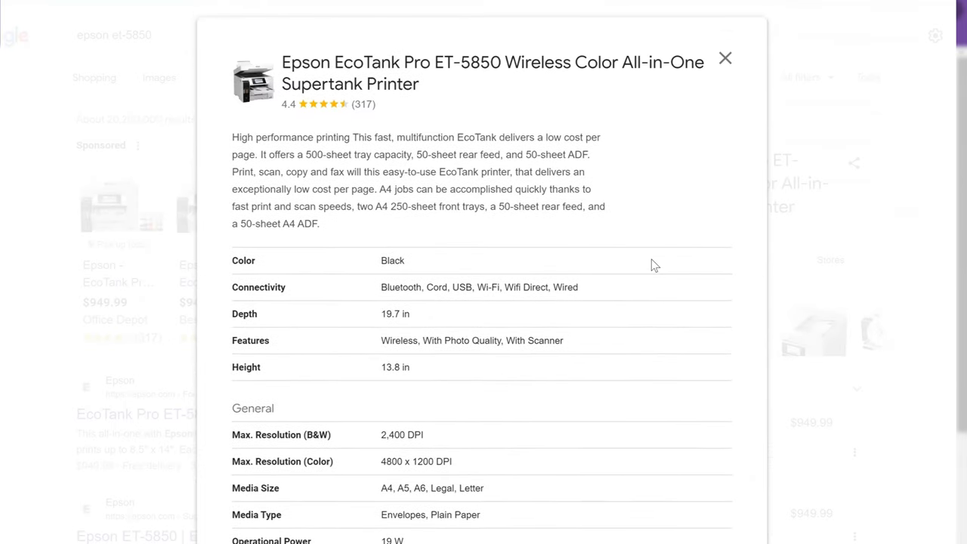
{"action": "left_click", "coordinate": [725, 57]}
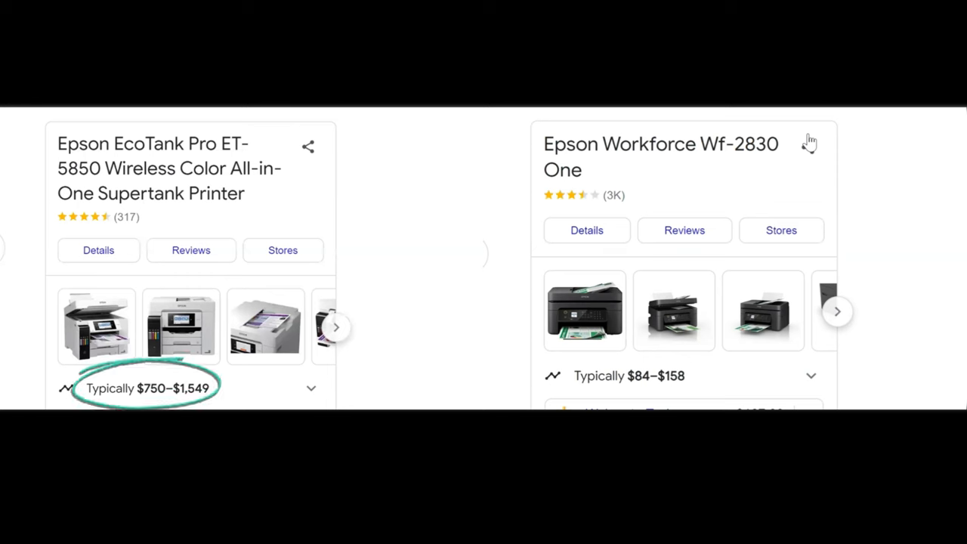